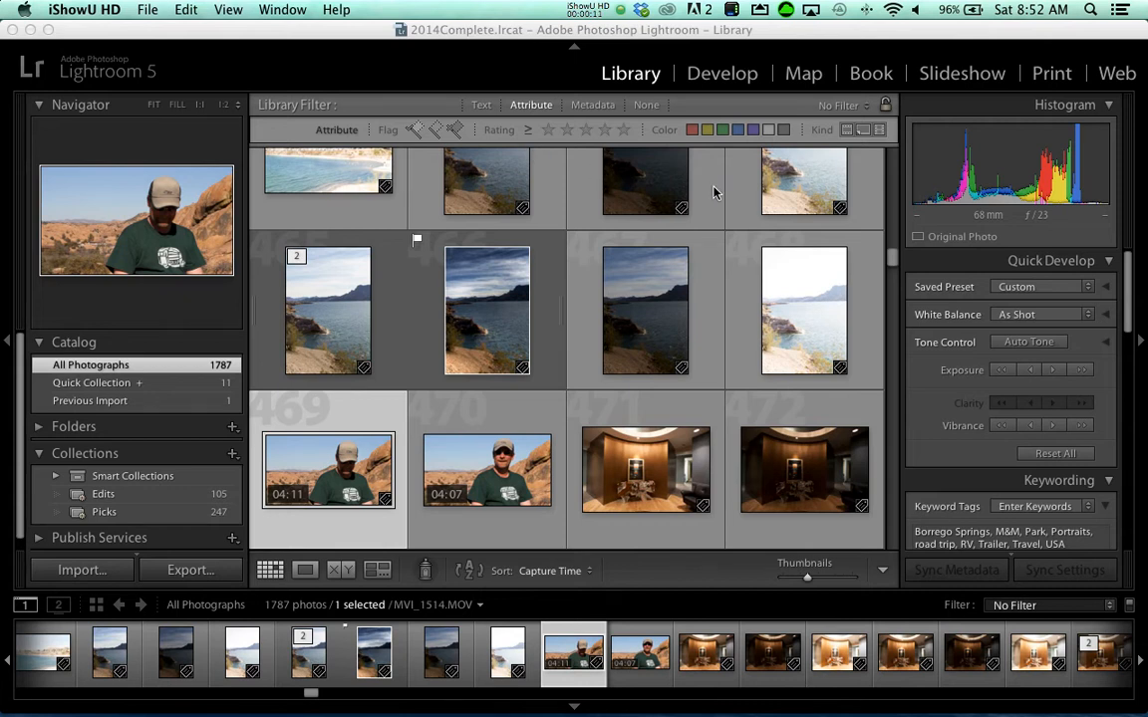
pyautogui.moveTo(546, 116)
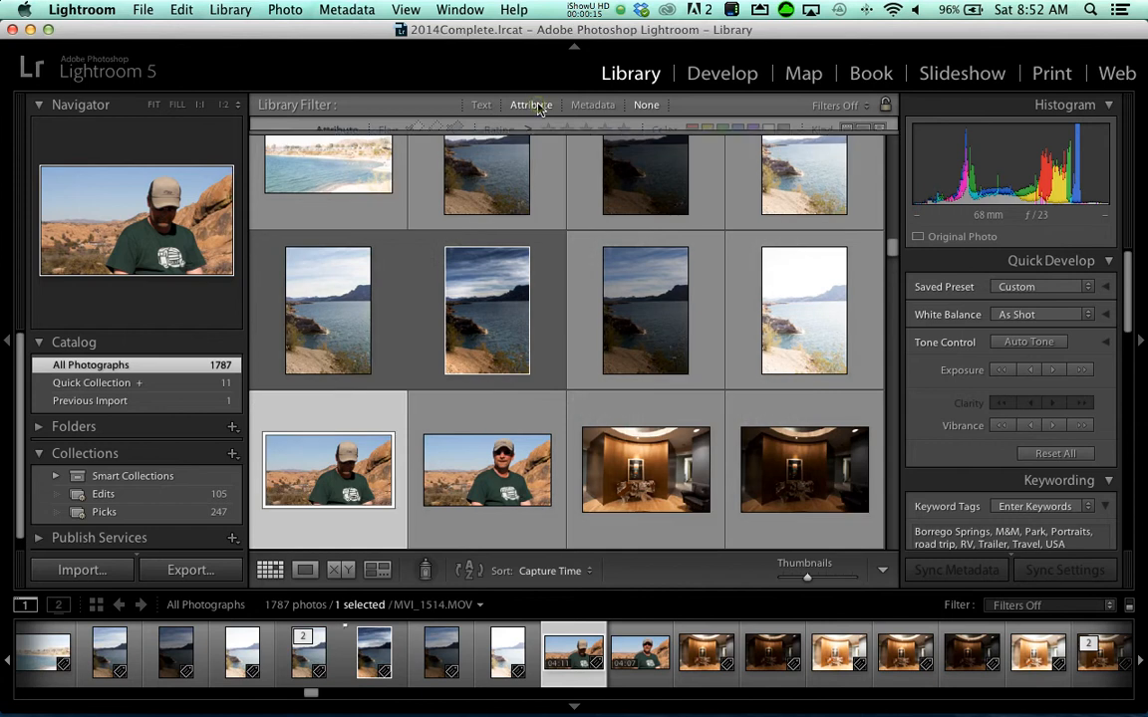
# Step: Filter the catalog by Attribute to show only the six video clips
pyautogui.click(531, 105)
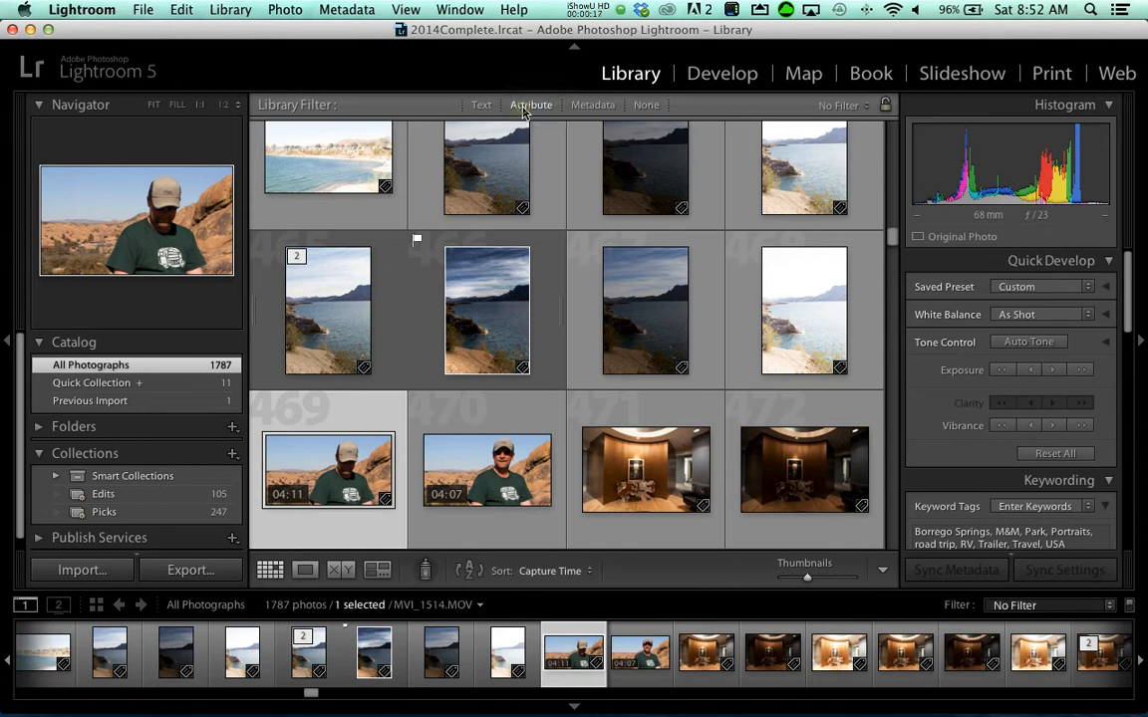
pyautogui.click(531, 104)
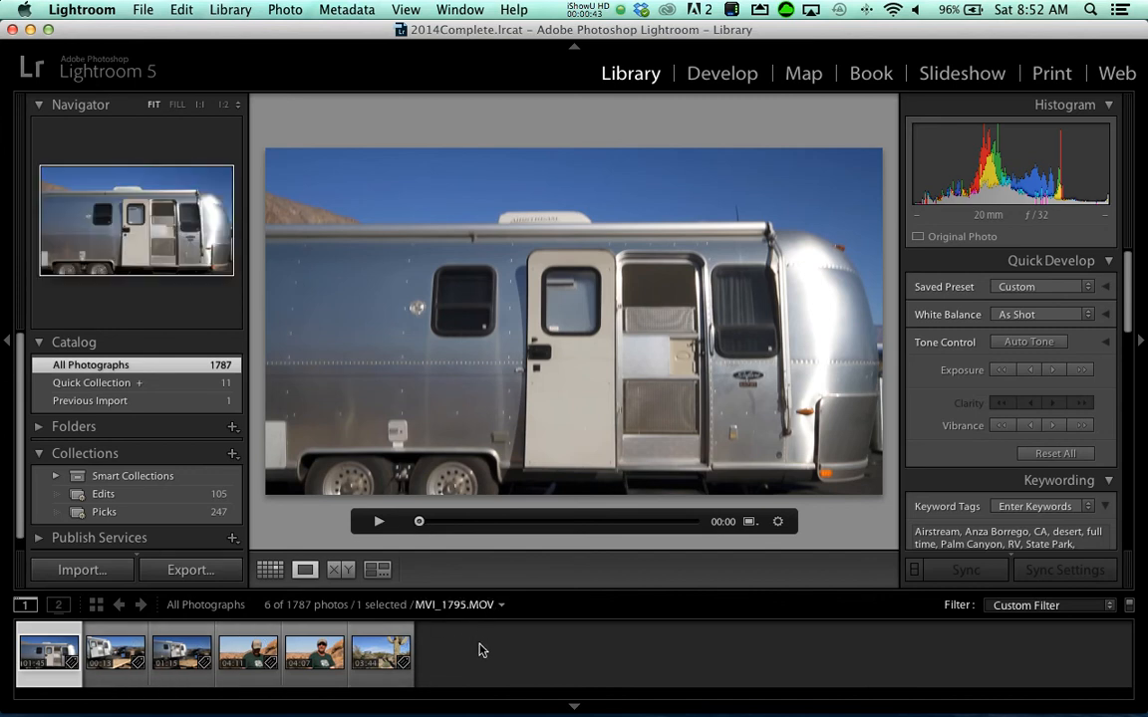
# Step: Scrub the Airstream clip to about 00:39 and capture that drone frame as a still
pyautogui.click(49, 653)
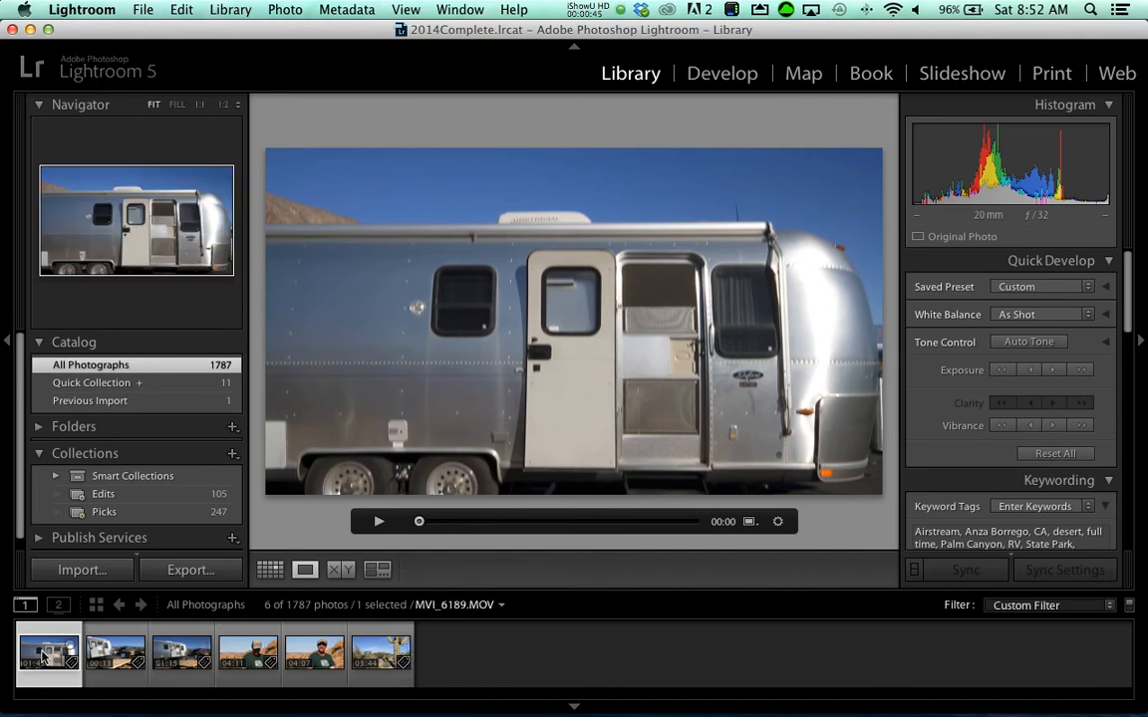
pyautogui.click(381, 655)
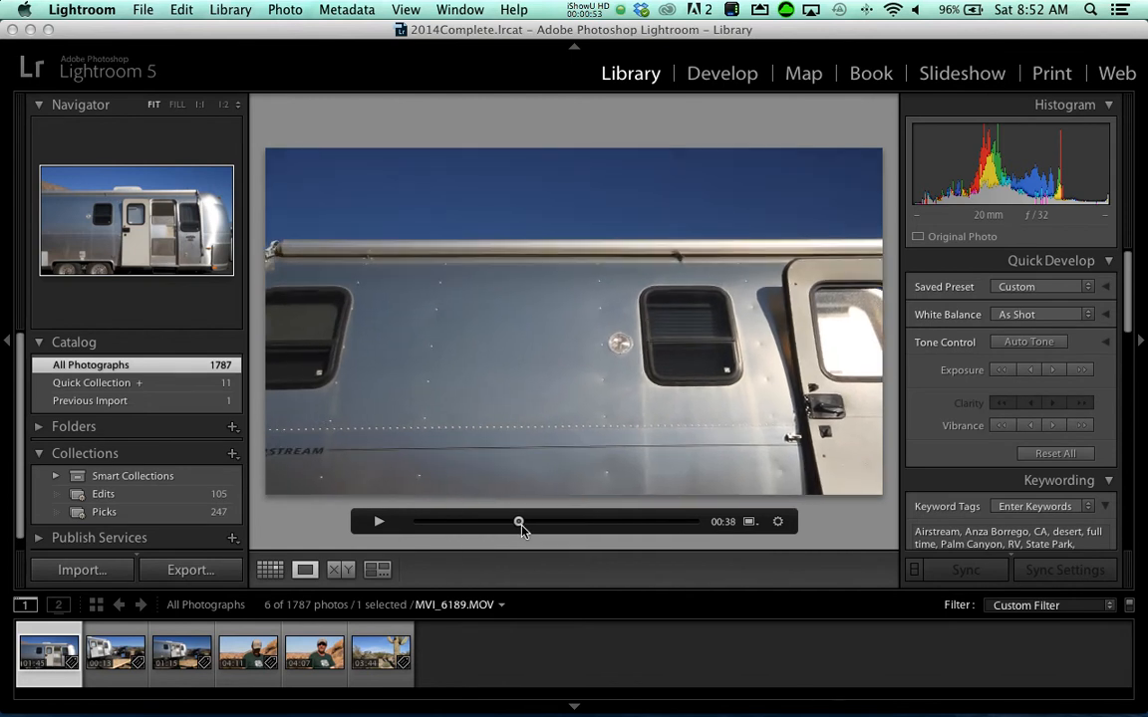
pyautogui.moveTo(518, 521); pyautogui.dragTo(505, 521)
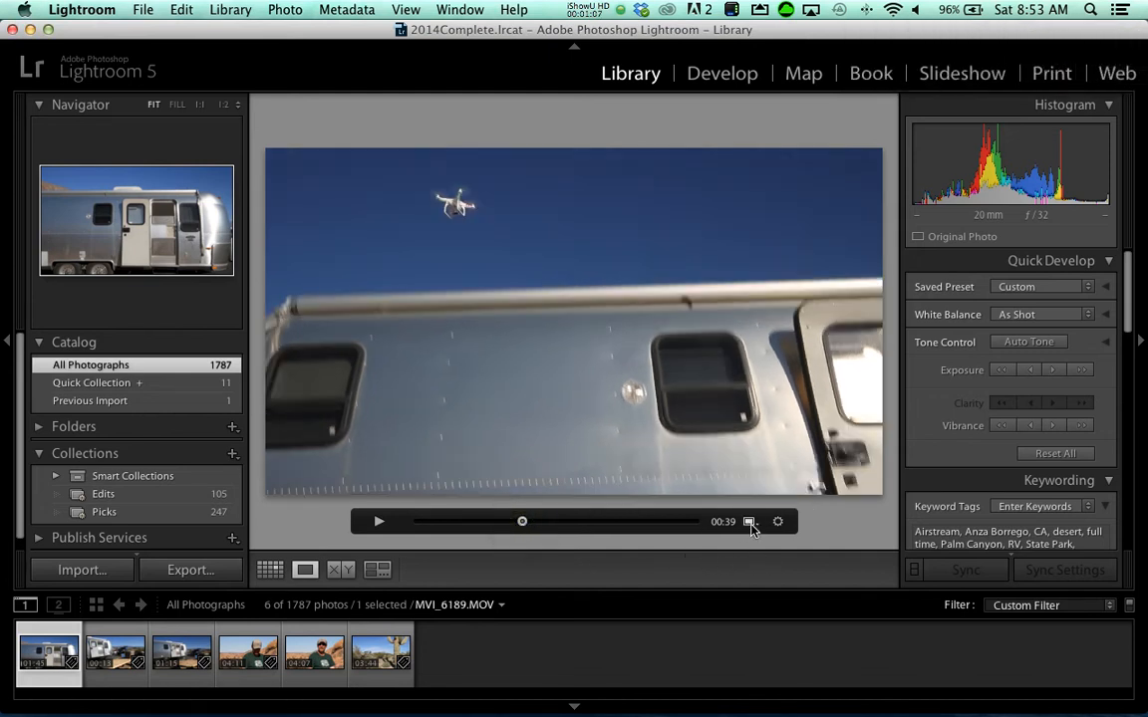
pyautogui.click(777, 521)
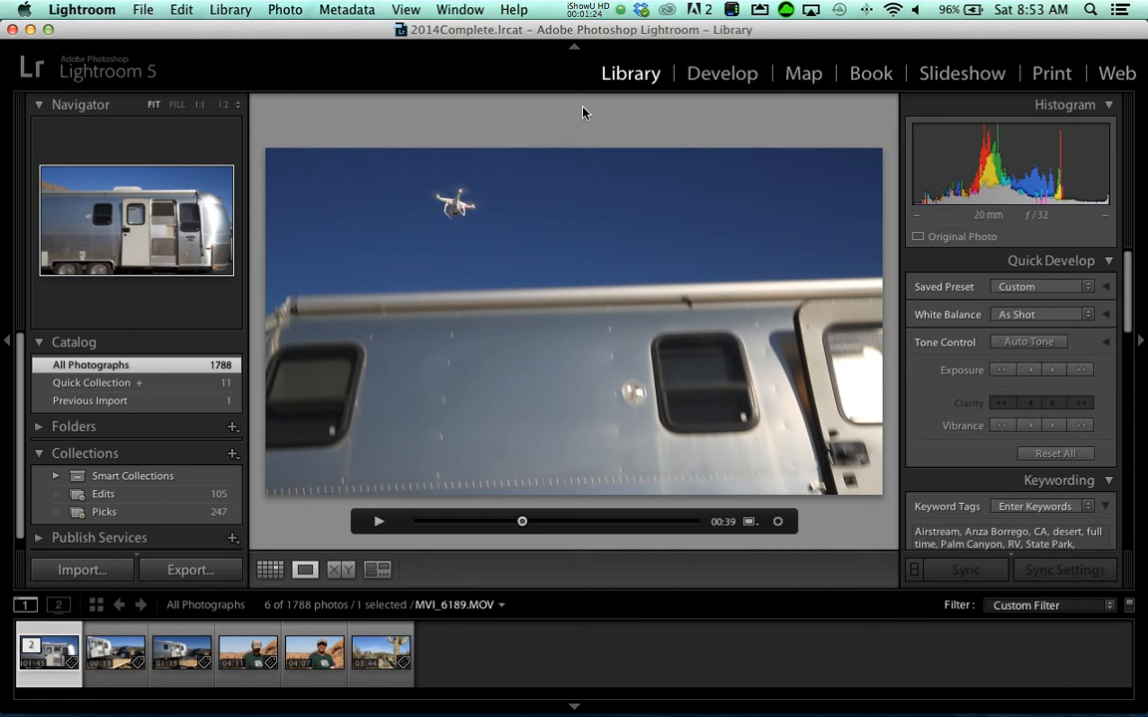
pyautogui.moveTo(564, 109)
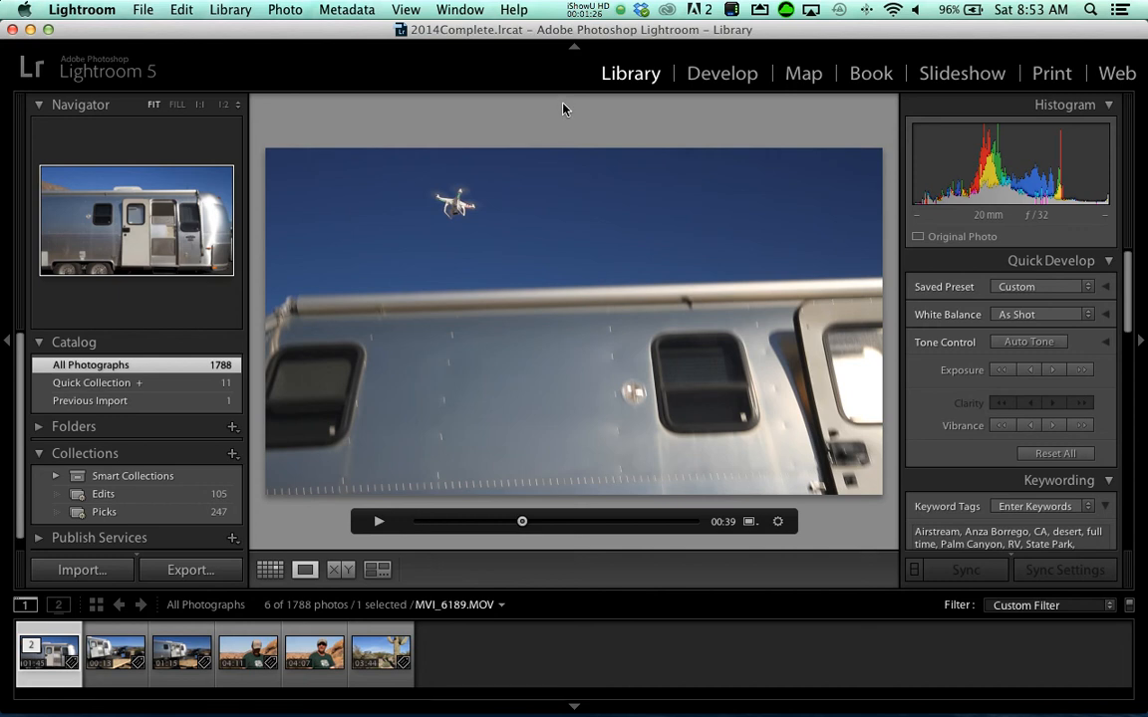
pyautogui.moveTo(597, 144)
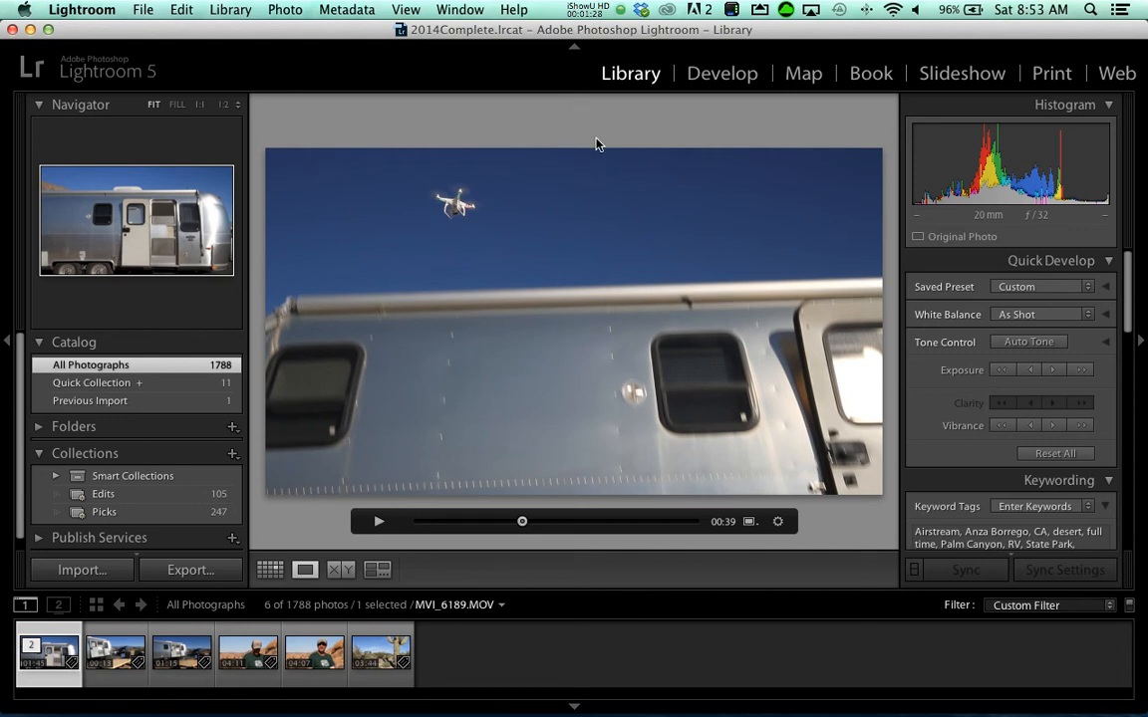
# Step: Clear the filter in Grid view and open the JPEG still MVI_6189-1.jpg in Loupe
pyautogui.press('g')
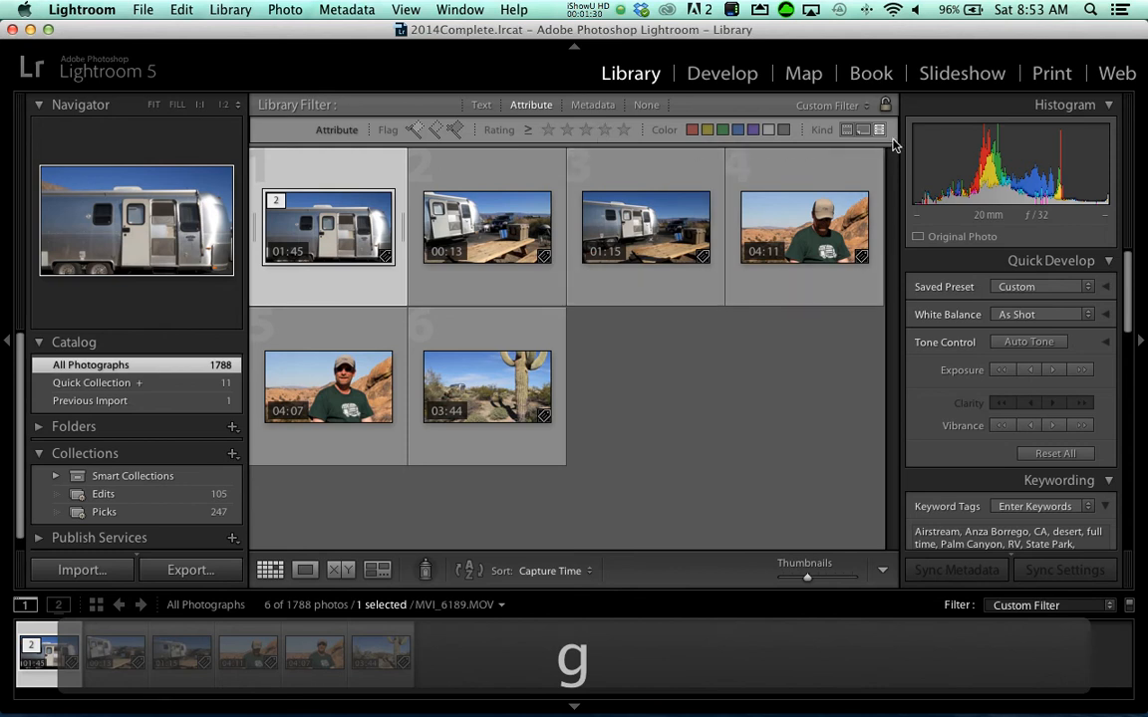
pyautogui.click(885, 104)
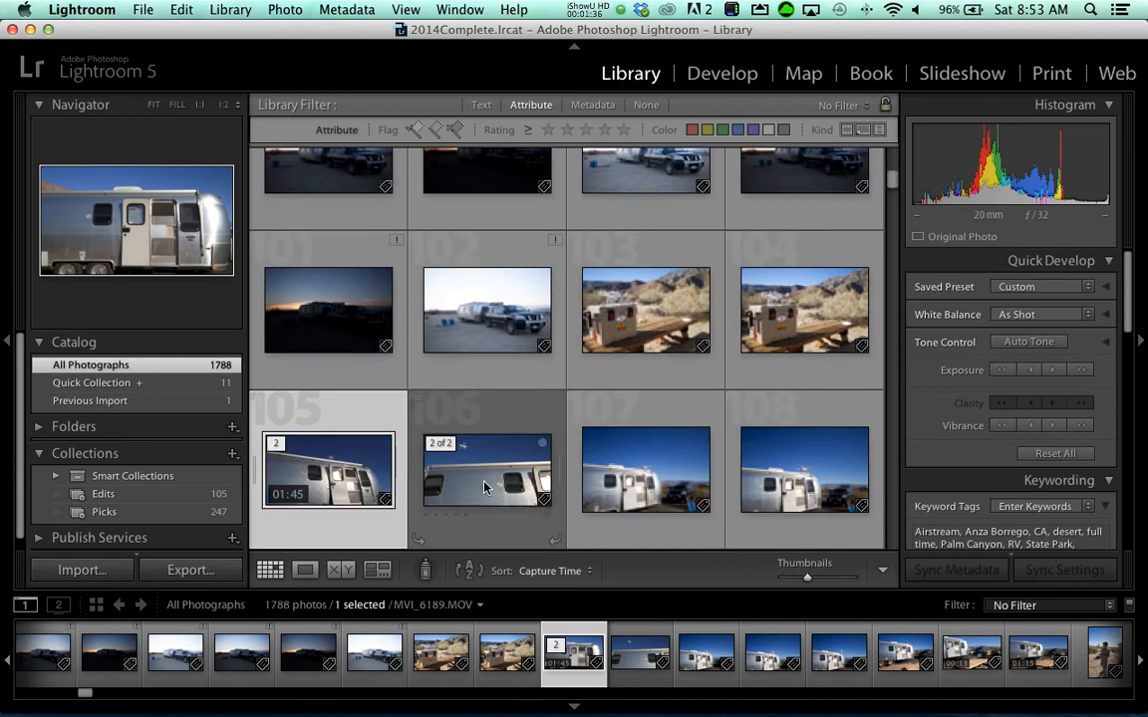
pyautogui.doubleClick(487, 468)
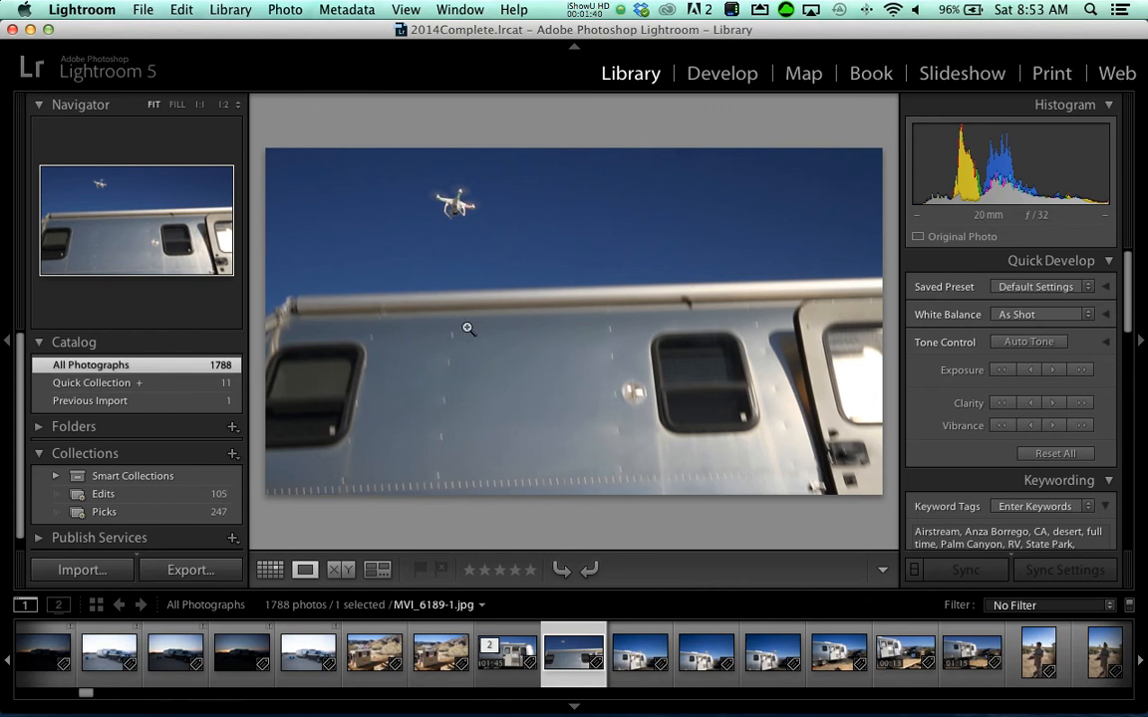
# Step: Switch to the Develop module with MVI_6189-1.jpg selected
pyautogui.click(721, 72)
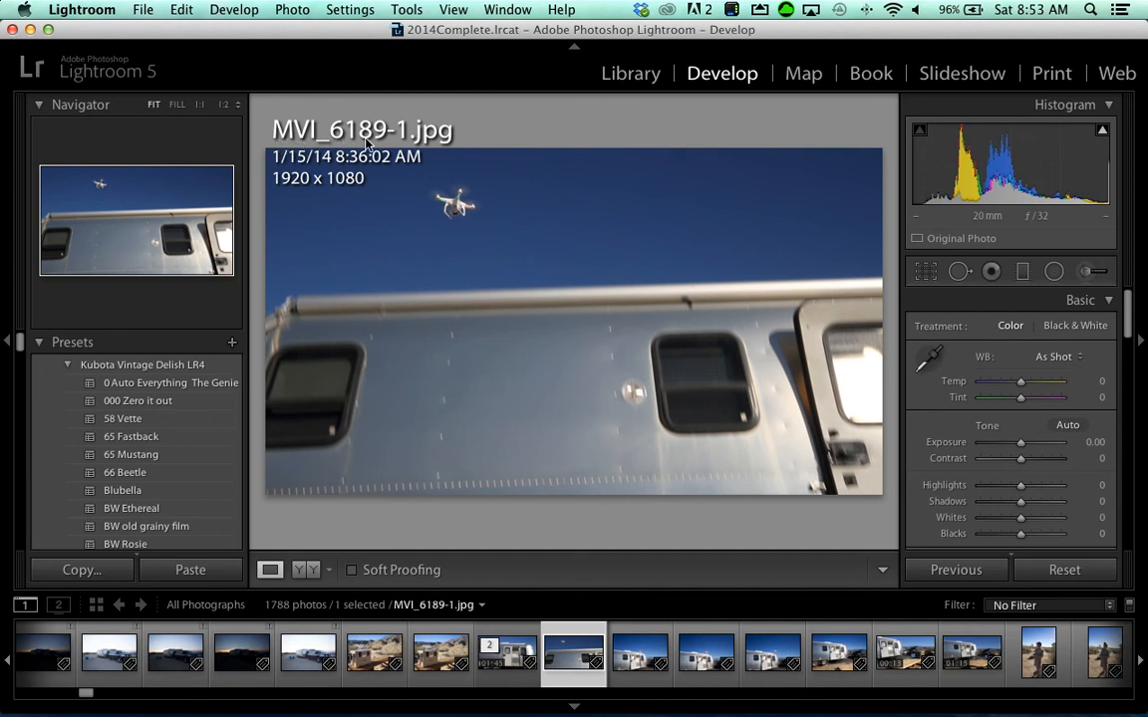
pyautogui.moveTo(384, 146)
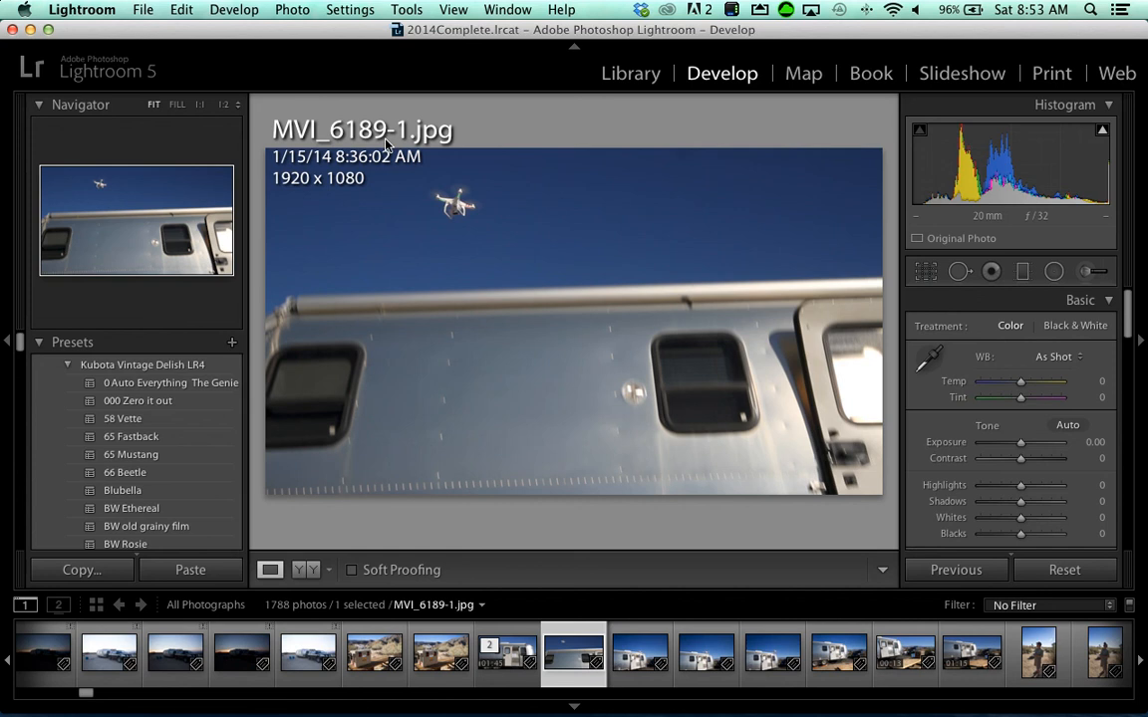